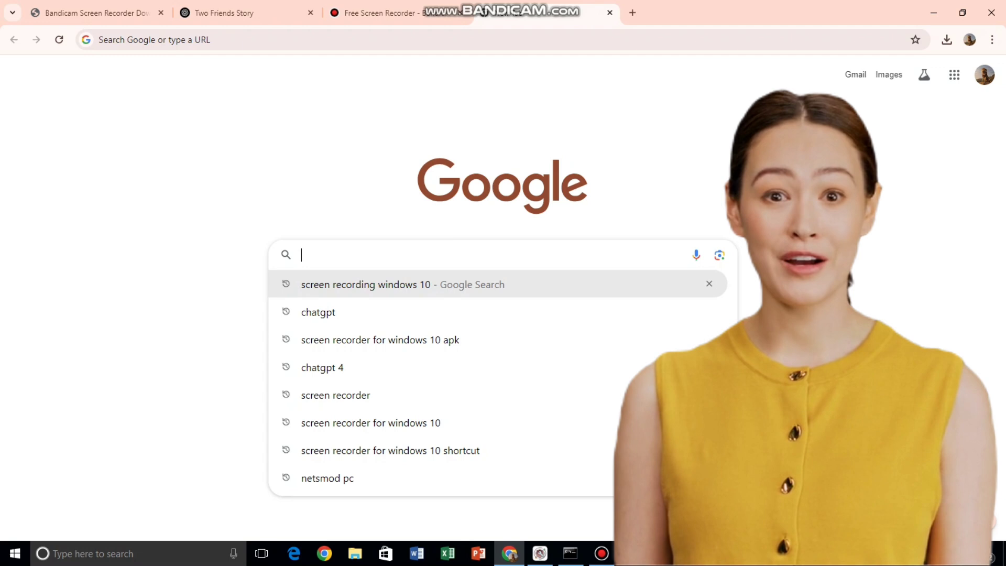
Search Google for 'sshocean' using the suggestion
{"action": "type", "text": "ss"}
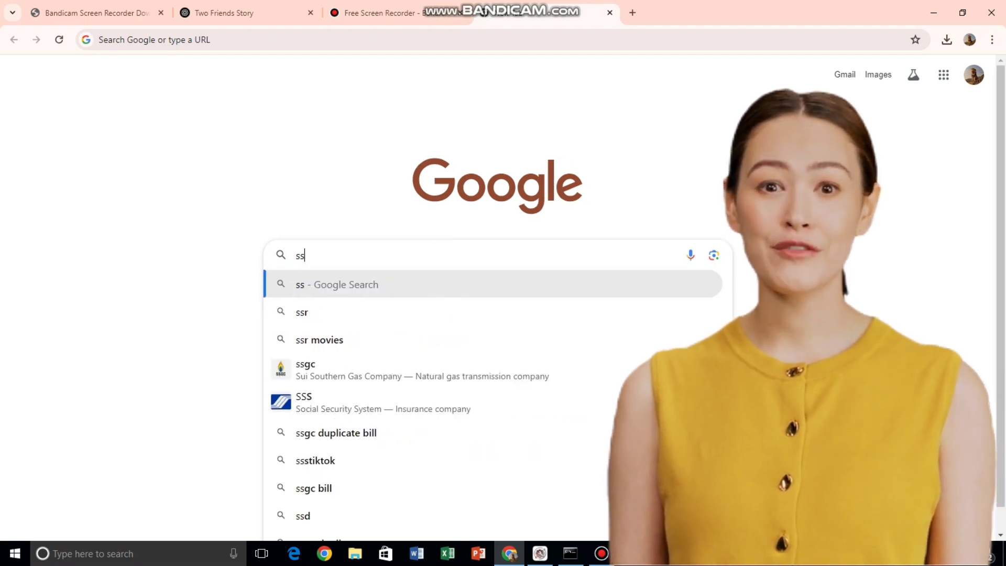
{"action": "type", "text": "h"}
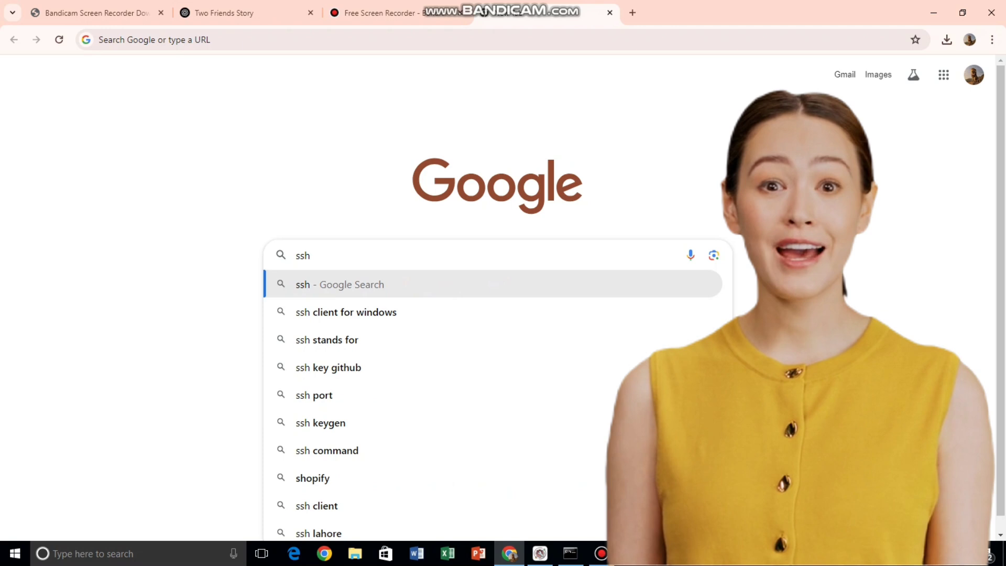
{"action": "type", "text": "ocea"}
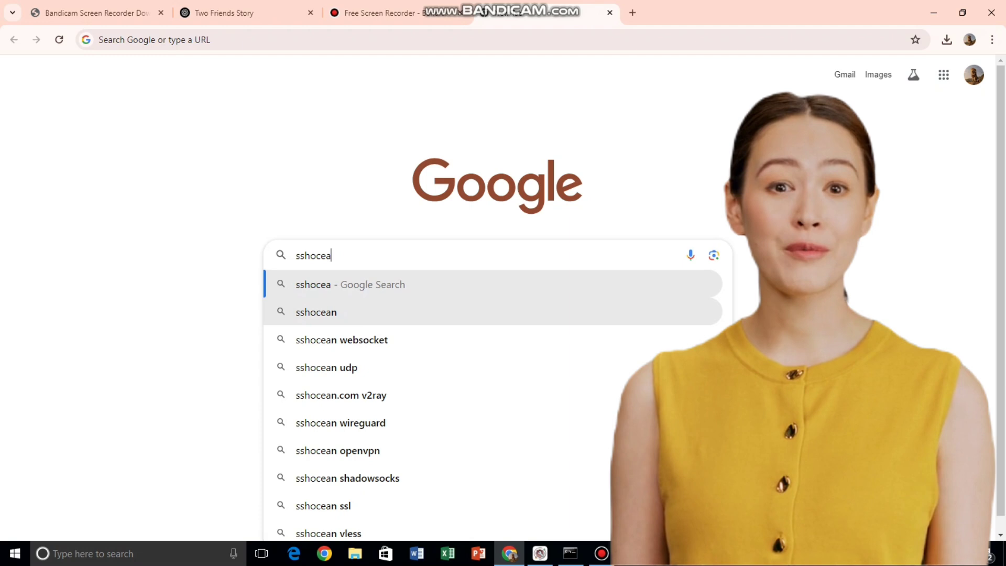
{"action": "left_click", "coordinate": [315, 312]}
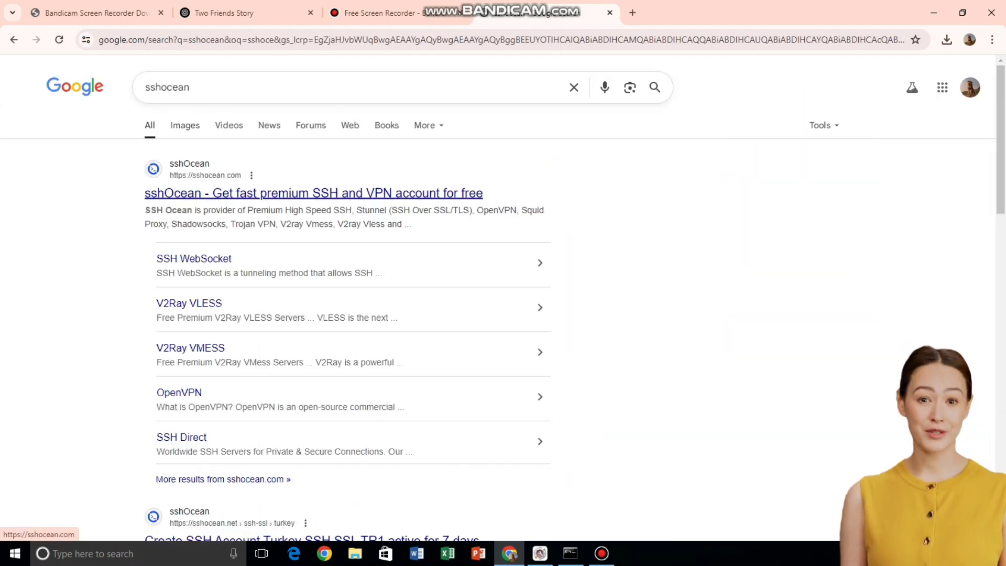
Open the sshOcean result and go to the V2Ray VLESS page from Services
{"action": "left_click", "coordinate": [314, 192]}
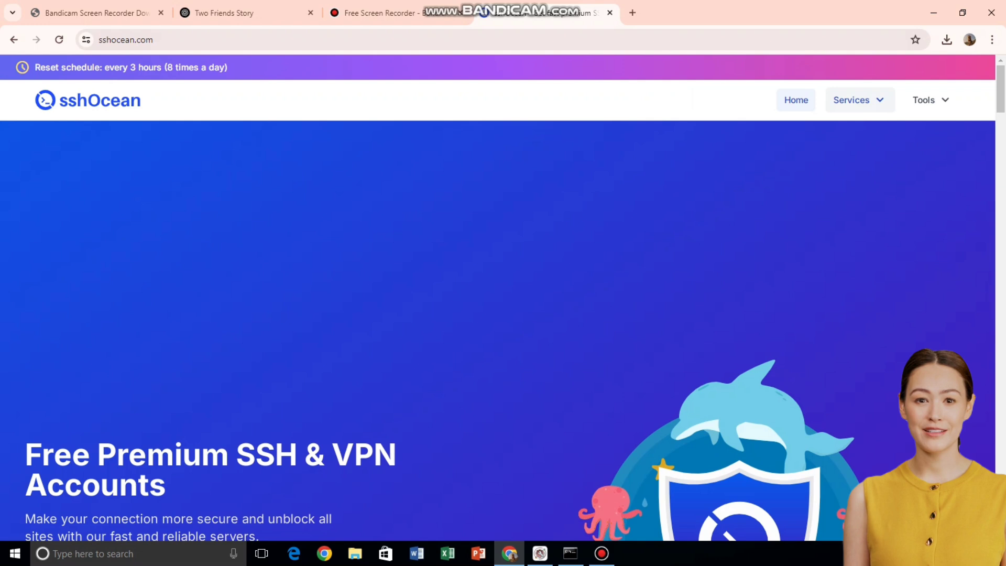
{"action": "left_click", "coordinate": [856, 99]}
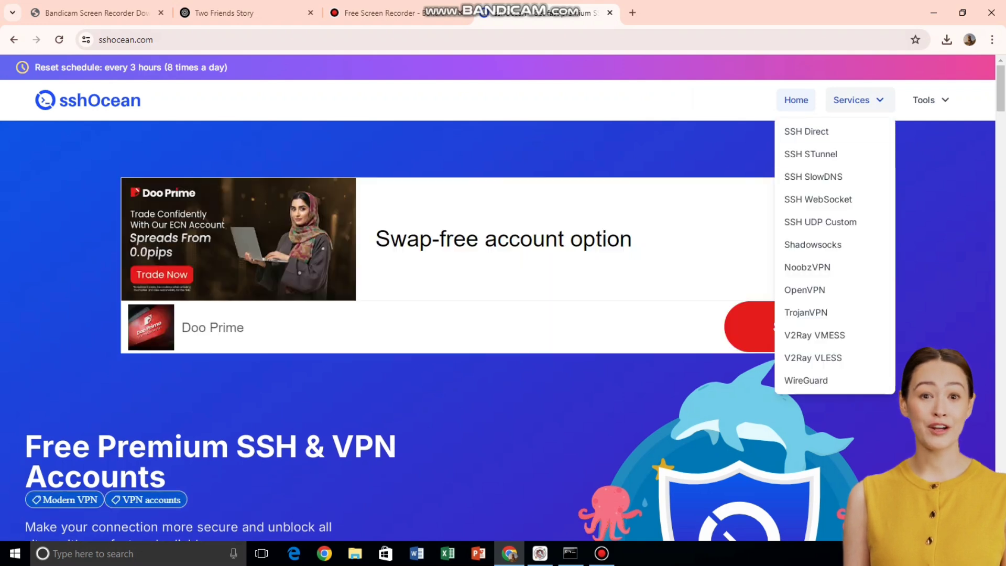
{"action": "mouse_move", "coordinate": [813, 358]}
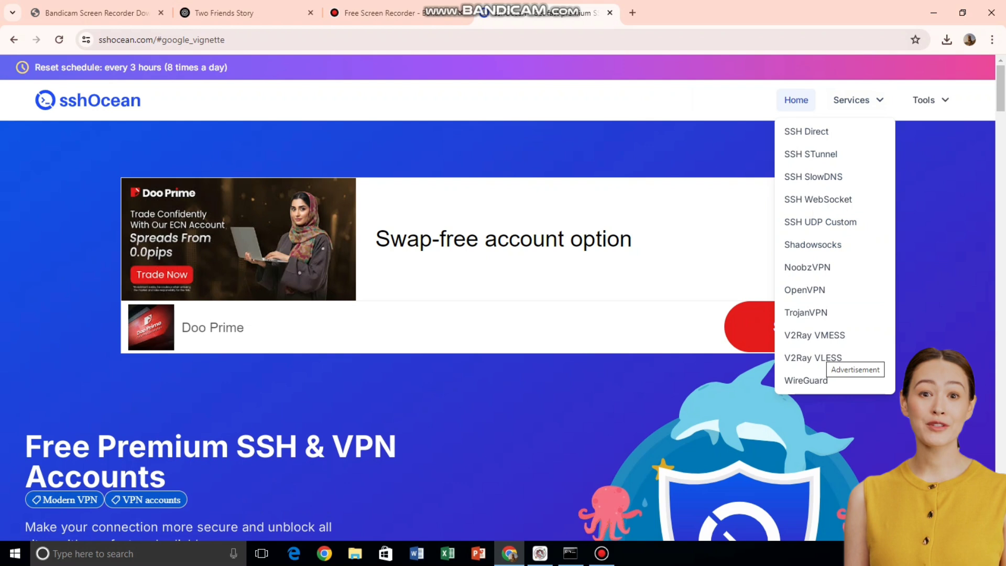
{"action": "left_click", "coordinate": [813, 358]}
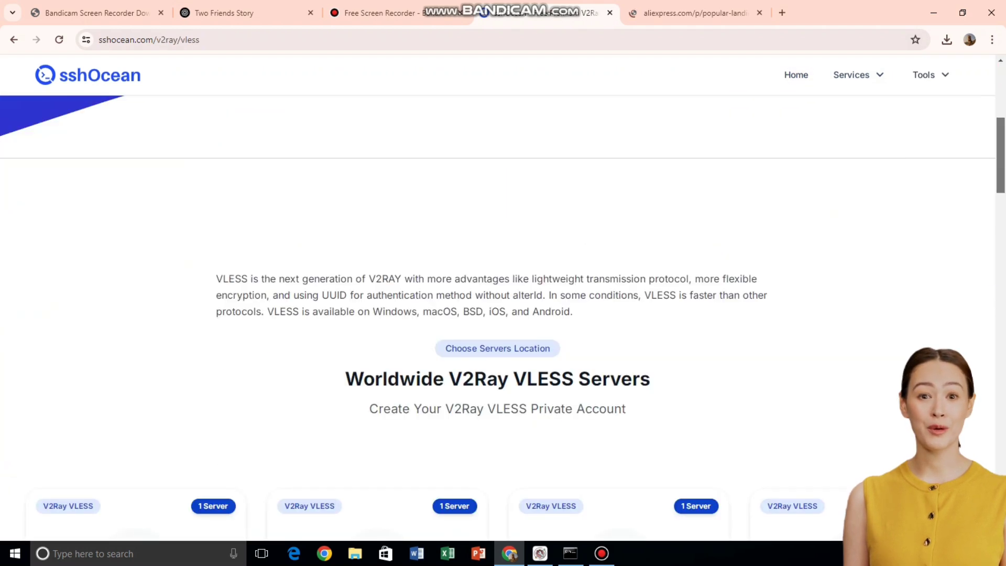
Enter username xxzxdf on the Japan server and create the account
{"action": "scroll", "scroll_direction": "down", "scroll_amount": 3}
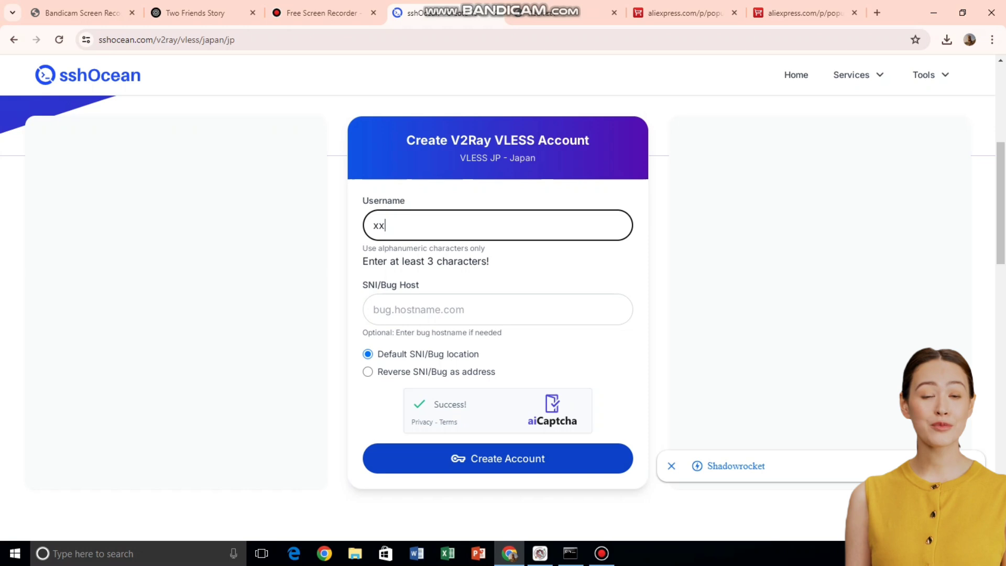
{"action": "type", "text": "zx"}
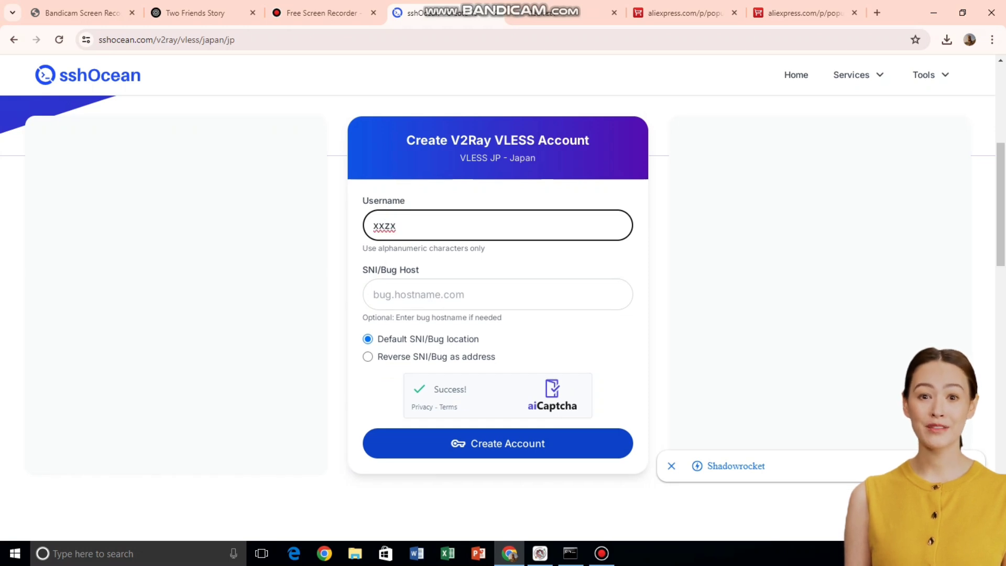
{"action": "type", "text": "df"}
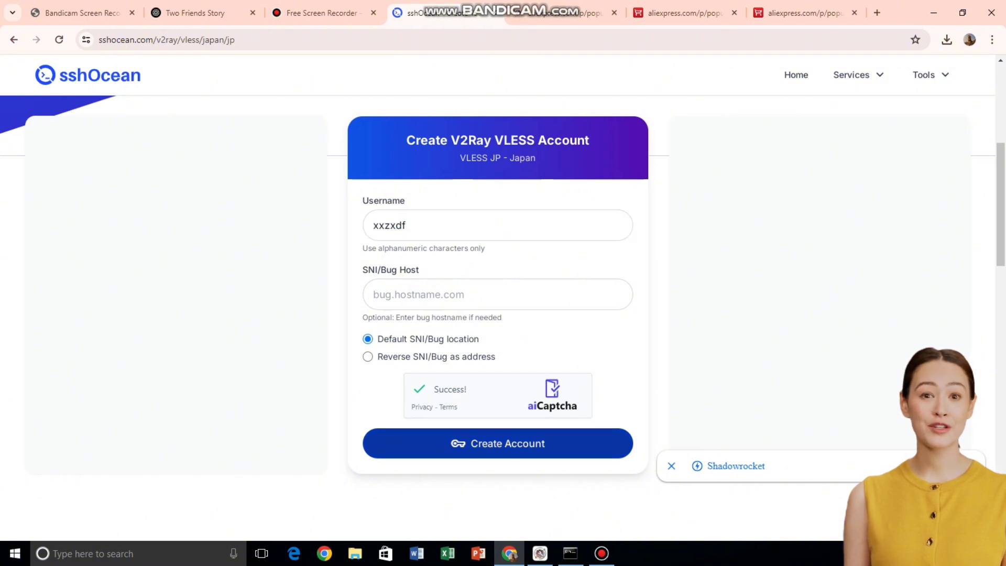
{"action": "left_click", "coordinate": [498, 443]}
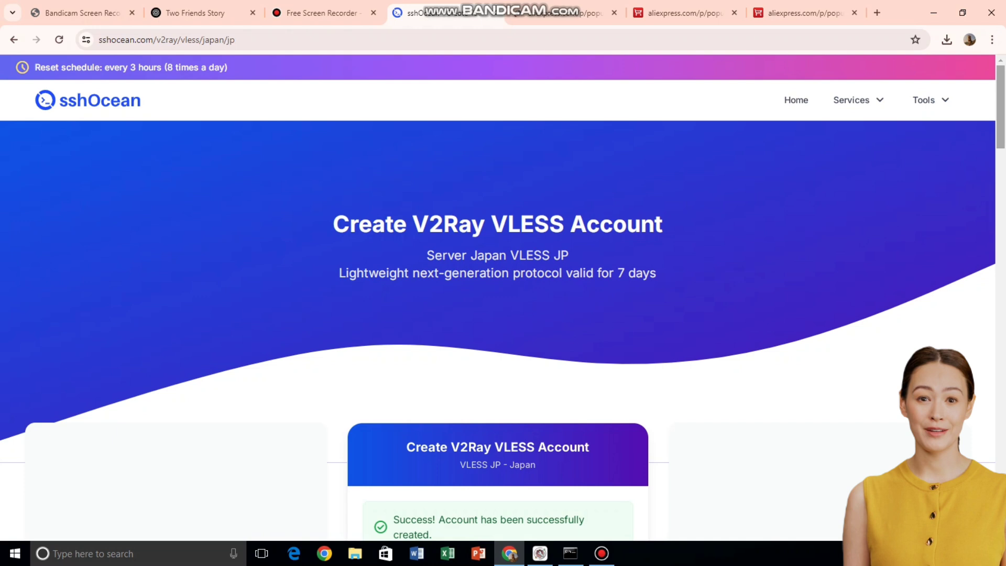
Scroll to the account's copy options and copy the WebSocket (TLS:443) link
{"action": "scroll", "scroll_direction": "down", "scroll_amount": 3}
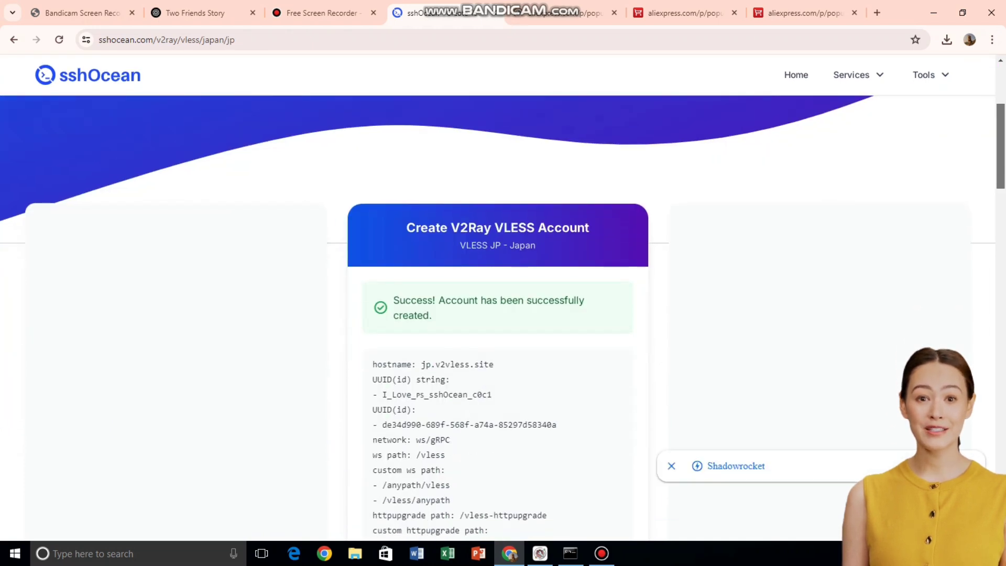
{"action": "scroll", "scroll_direction": "down", "scroll_amount": 3}
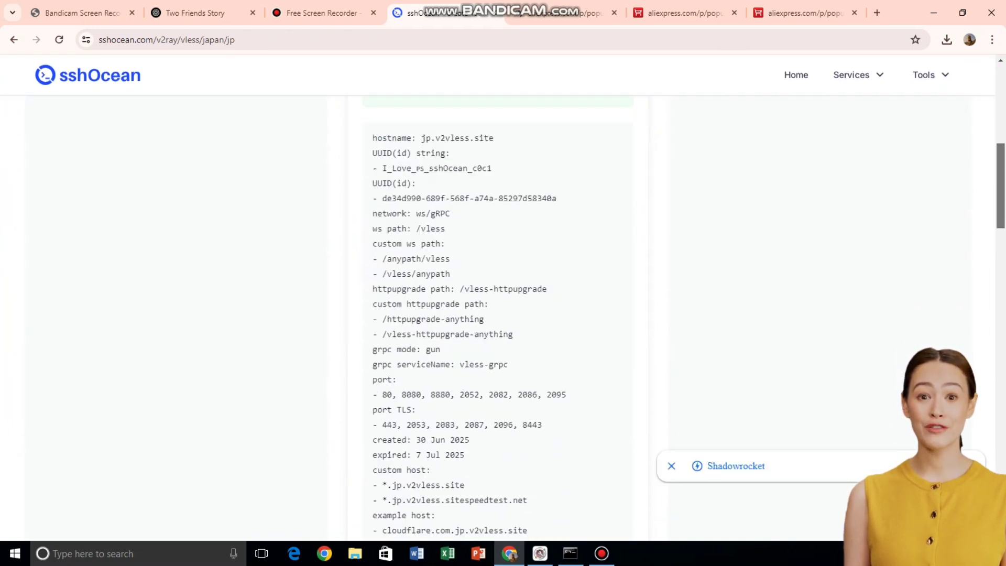
{"action": "scroll", "scroll_direction": "down", "scroll_amount": 3}
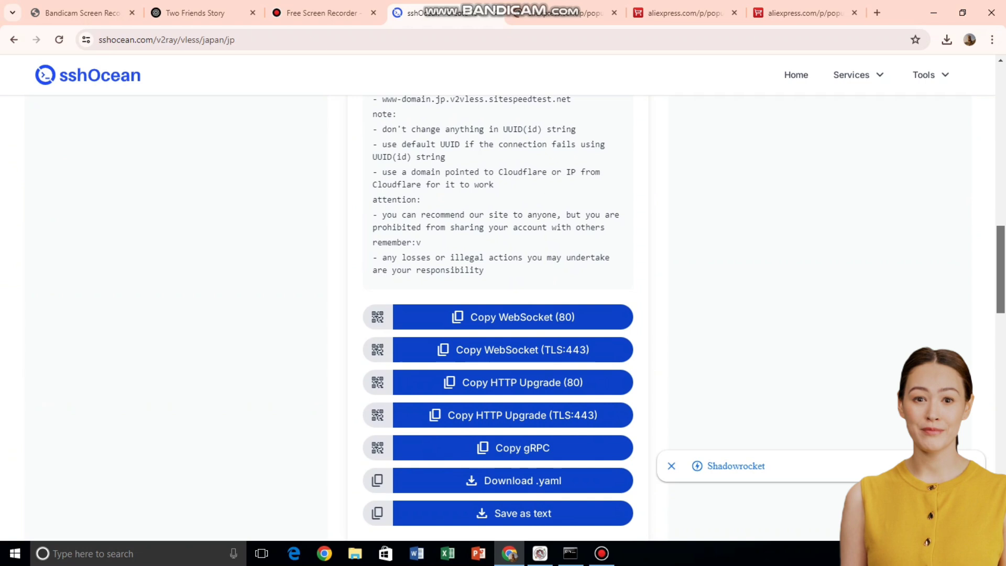
{"action": "scroll", "scroll_direction": "down", "scroll_amount": 3}
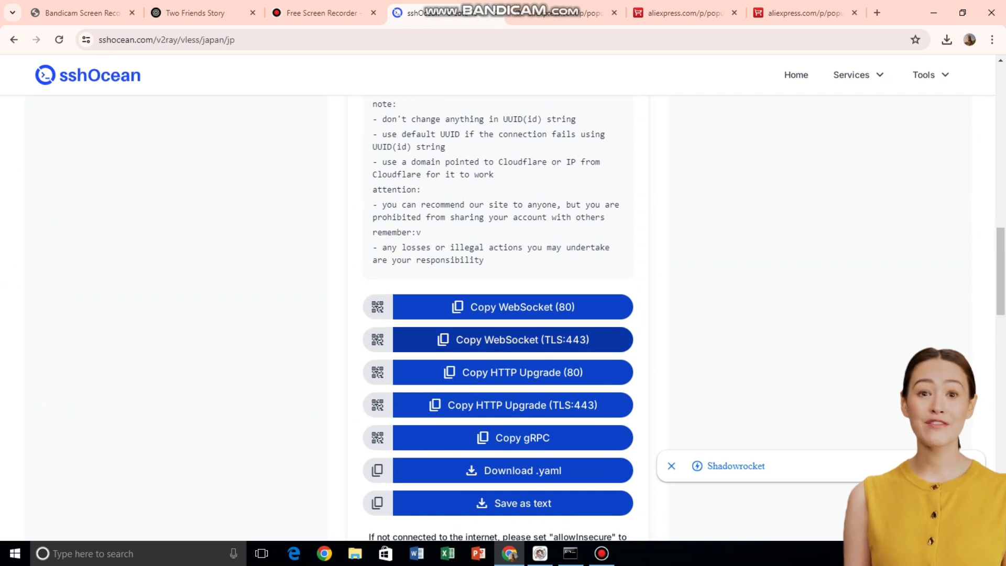
{"action": "left_click", "coordinate": [511, 339]}
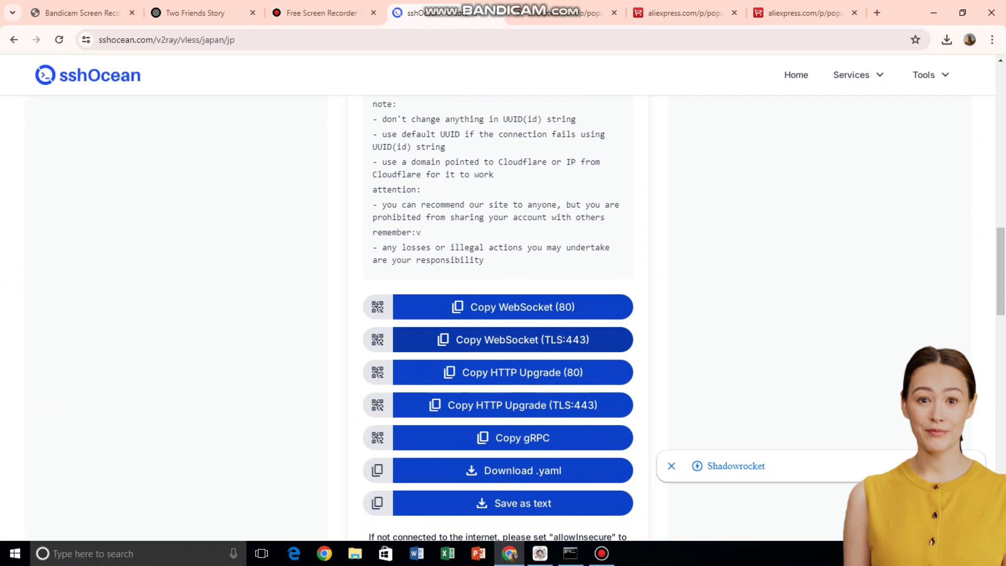
{"action": "left_click", "coordinate": [498, 340]}
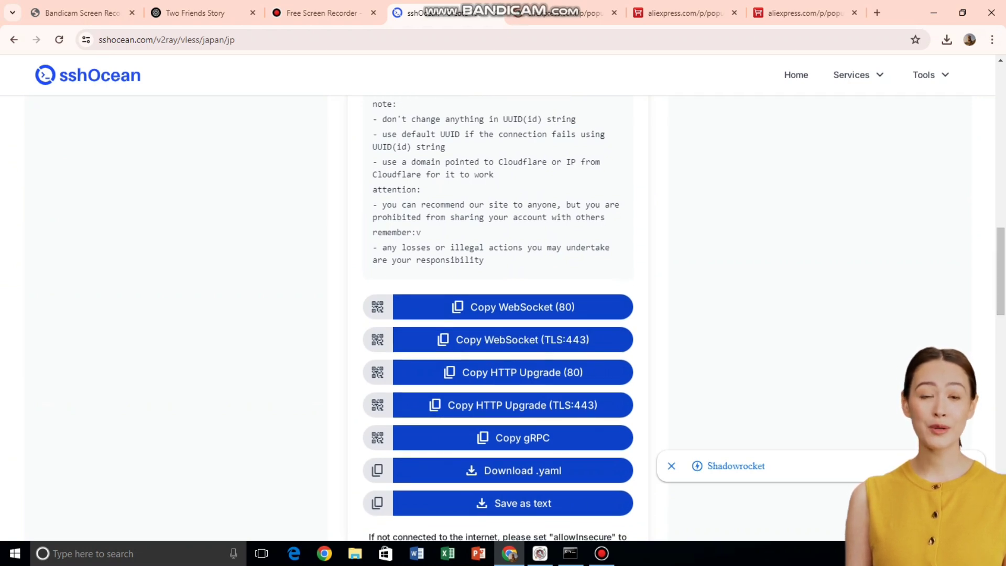
{"action": "left_click", "coordinate": [512, 339]}
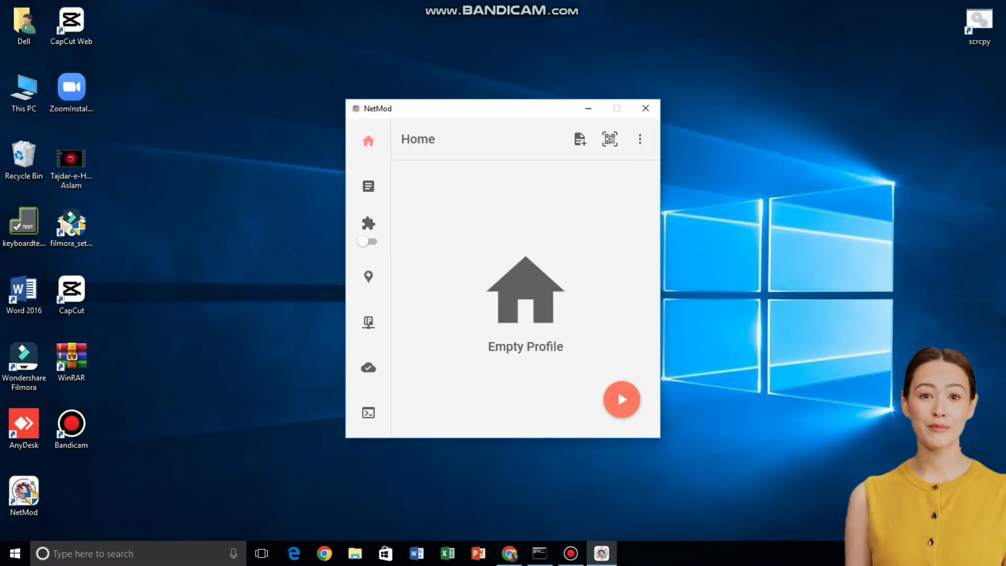
Import the copied config into NetMod and open the sshocean-xxzxdf-ws profile's edit form
{"action": "left_click", "coordinate": [639, 138]}
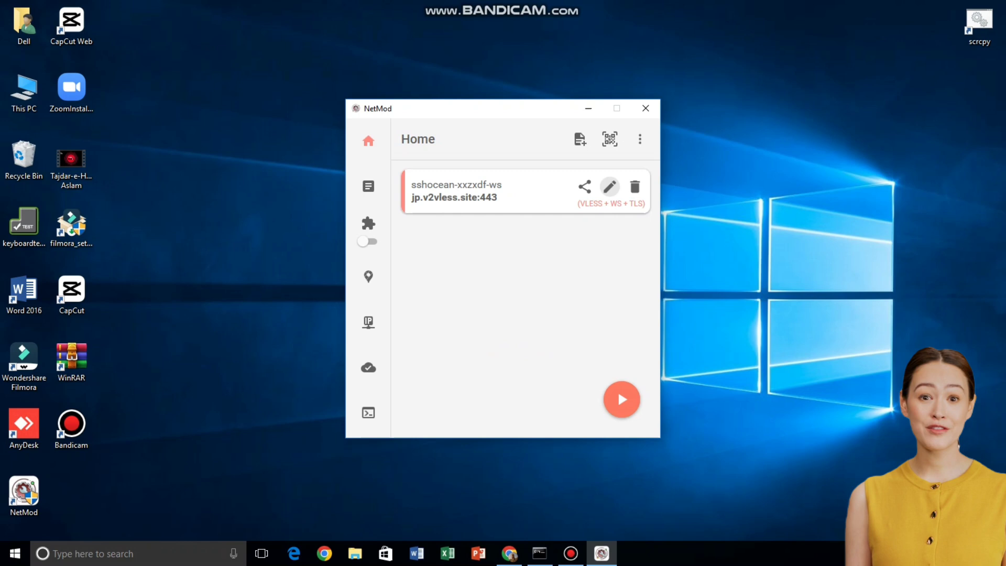
{"action": "left_click", "coordinate": [609, 186]}
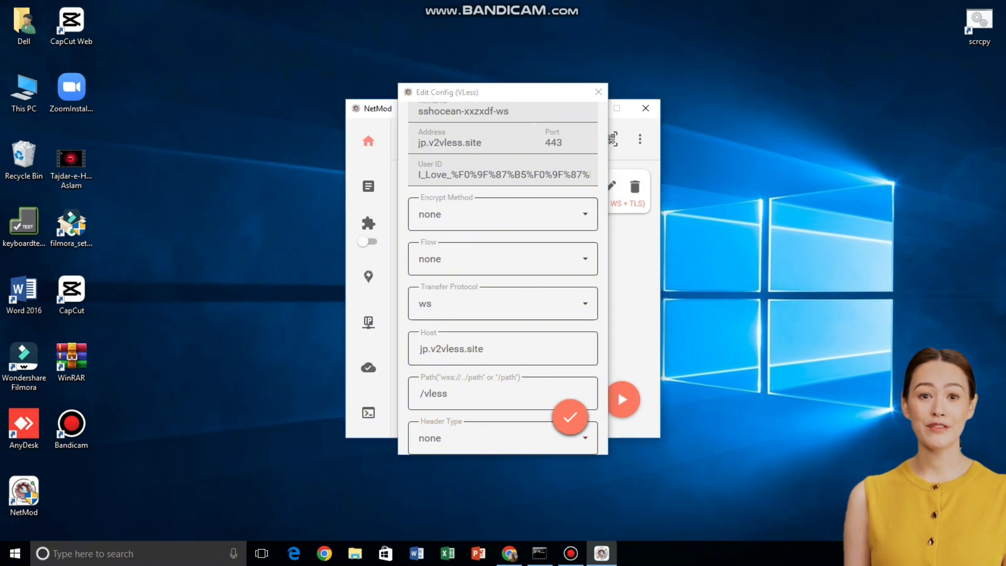
Save the VLess profile settings and start the VPN connection
{"action": "left_click", "coordinate": [569, 417]}
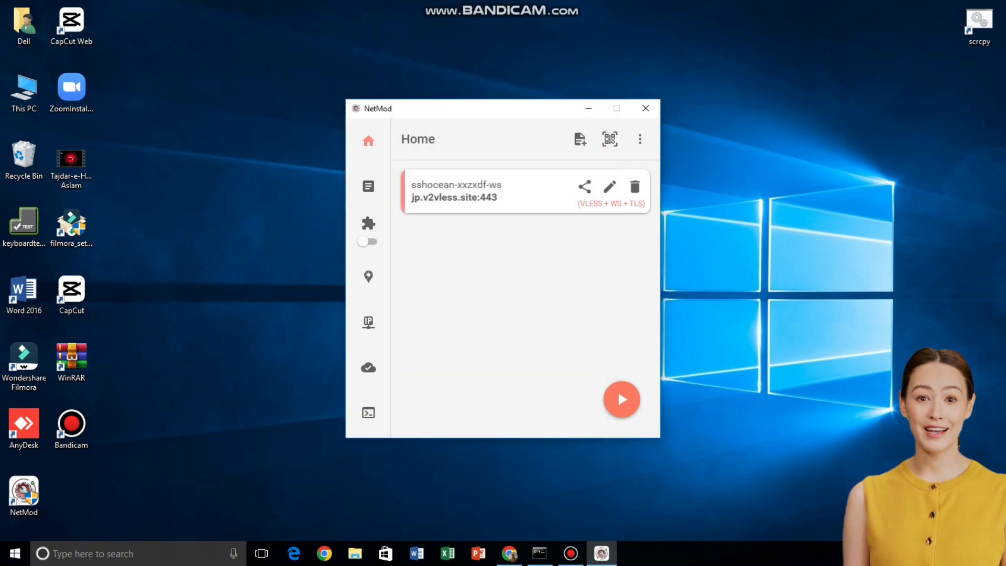
{"action": "left_click", "coordinate": [621, 400]}
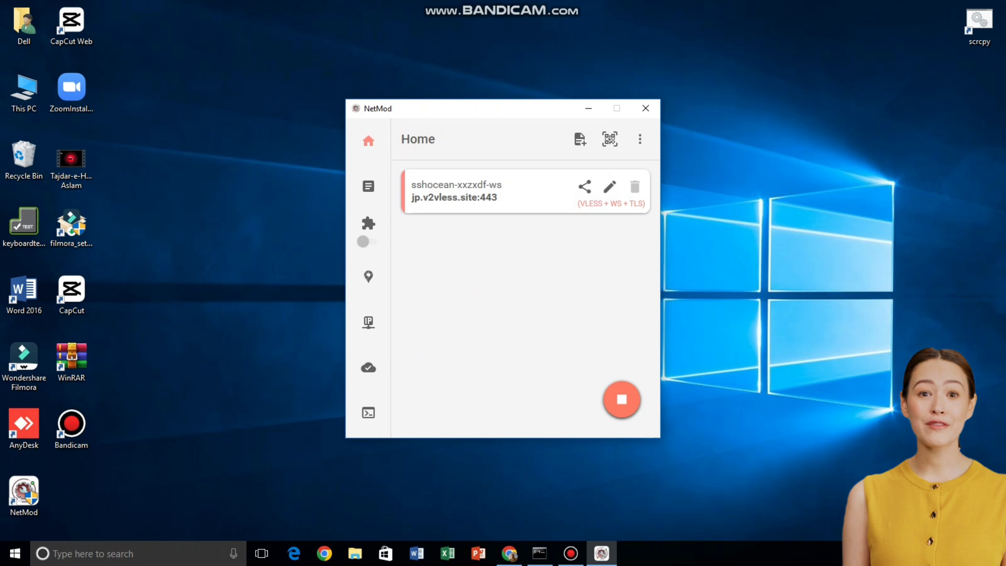